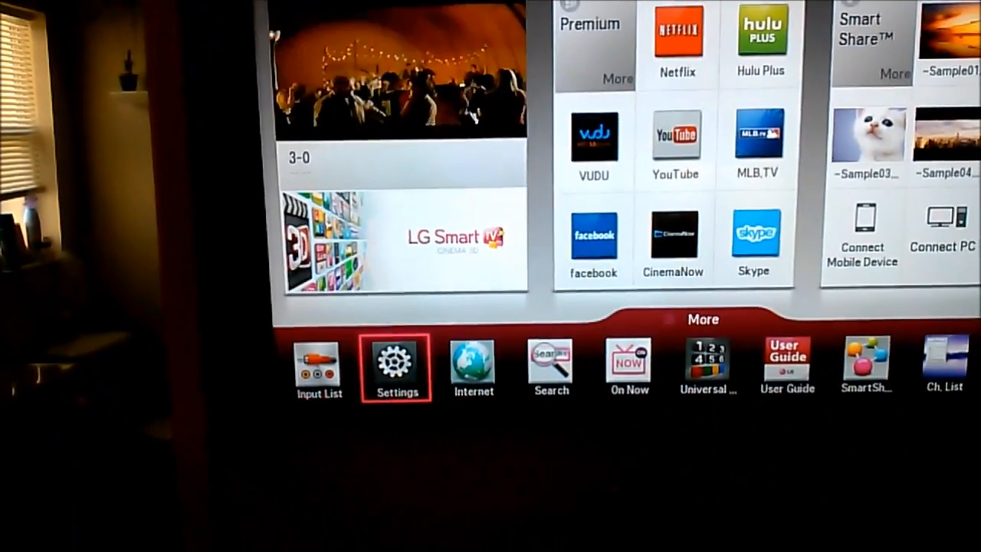
- Open Settings and move past Picture, Sound and Option to the Network tab
click(396, 368)
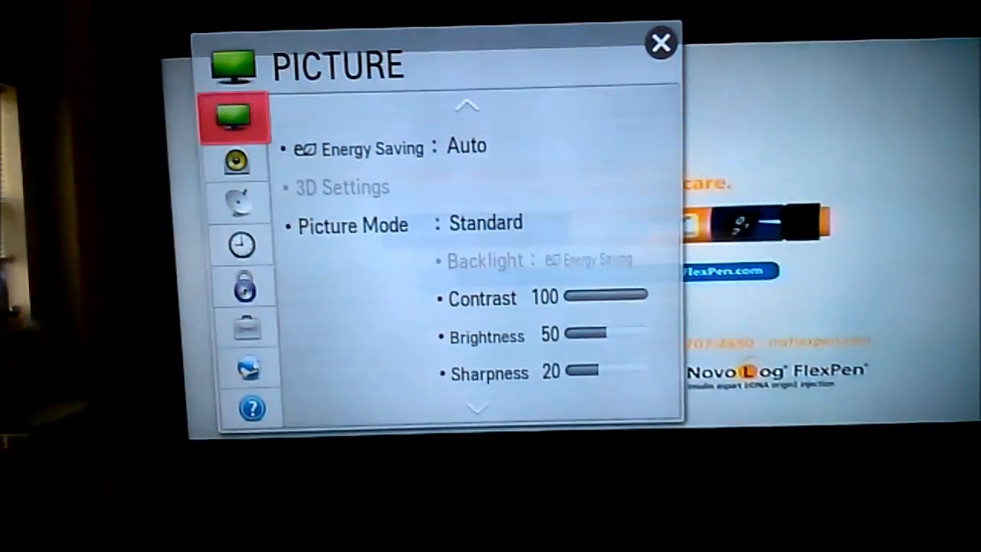
click(253, 173)
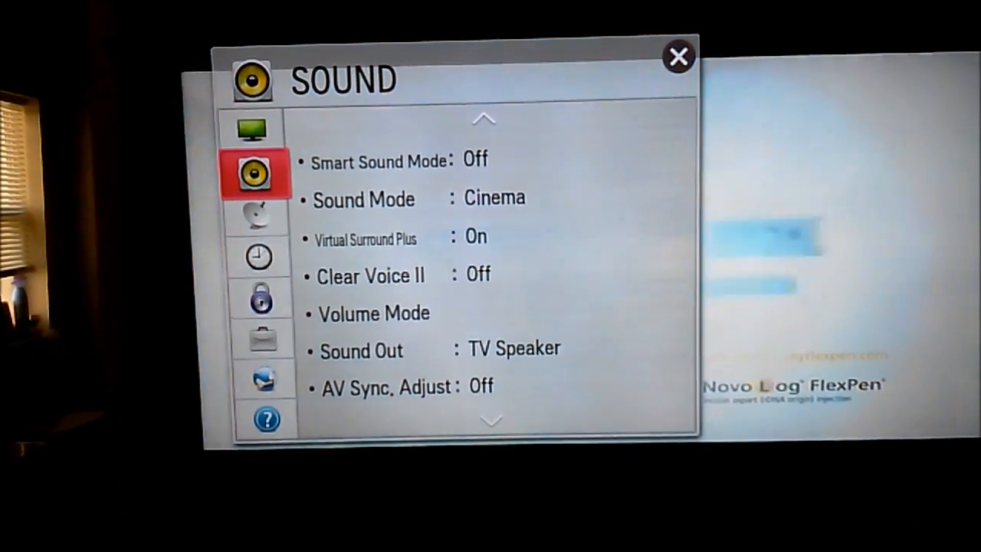
click(259, 256)
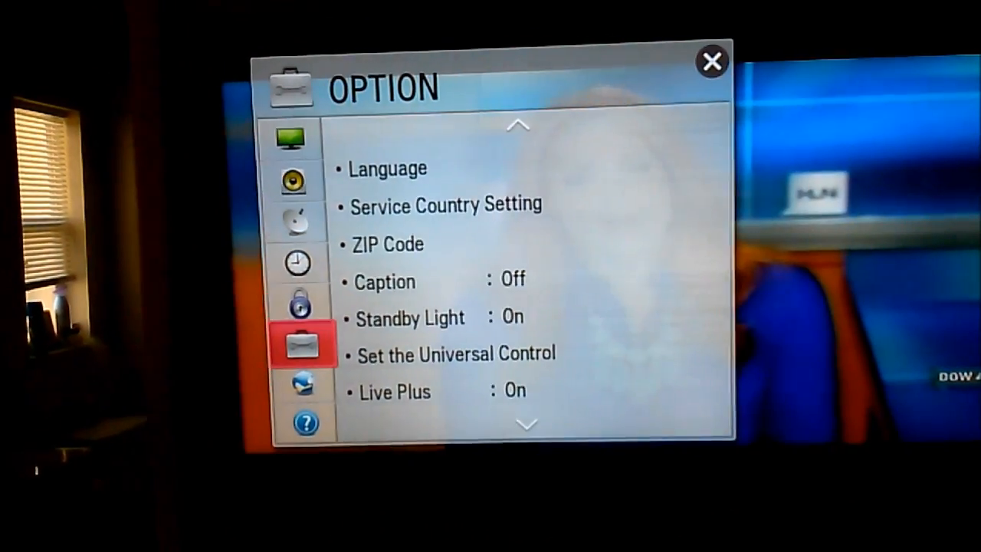
click(322, 383)
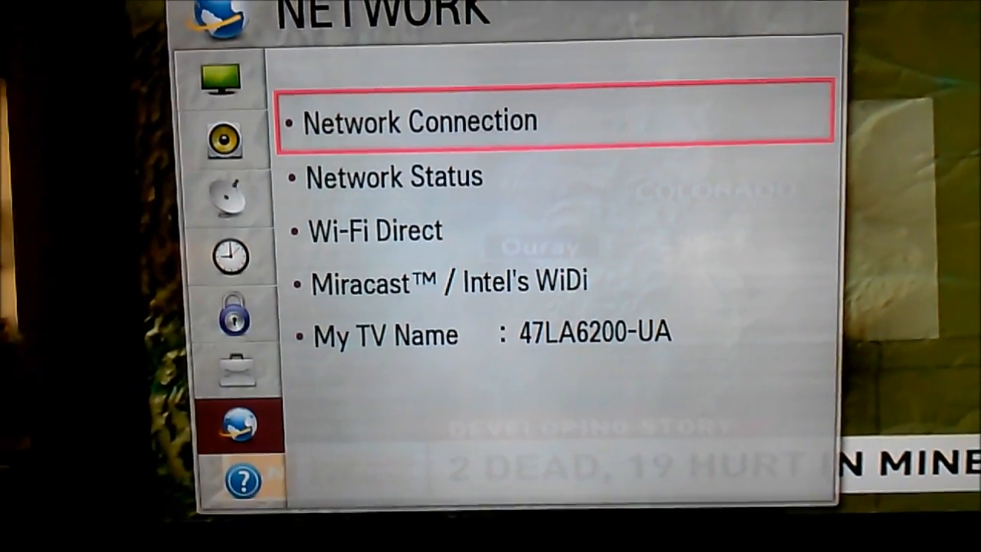
- Choose Network Connection, select HOME-8B6C and enter its security key
click(418, 121)
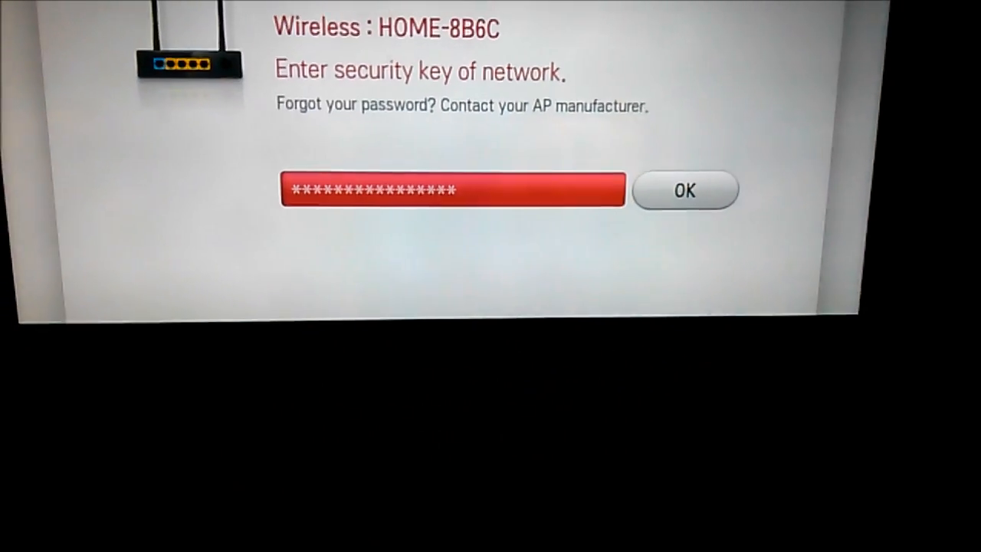
- Confirm the HOME-8B6C security key so the TV reports it is connected
click(685, 189)
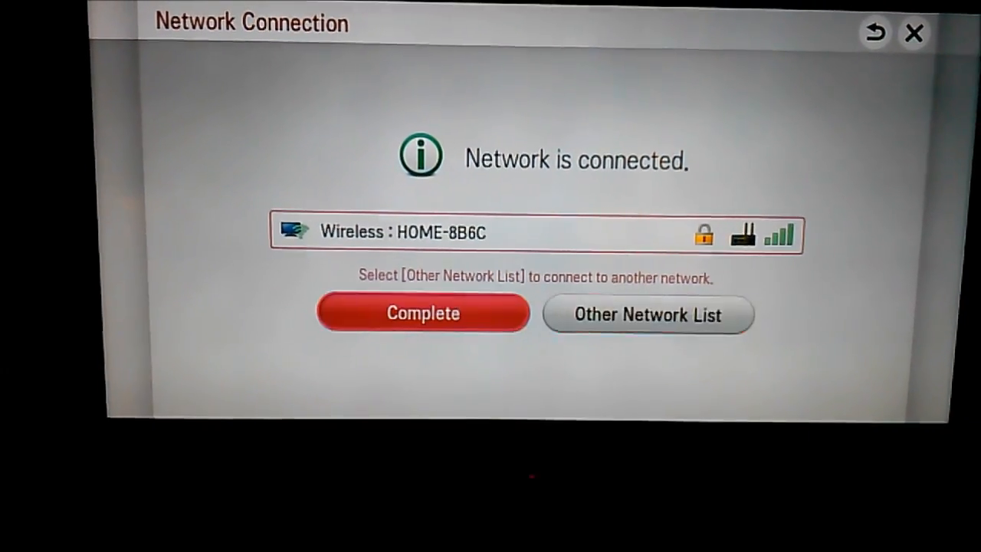
- Complete the network setup and launch the Netflix tile under Premium
click(422, 312)
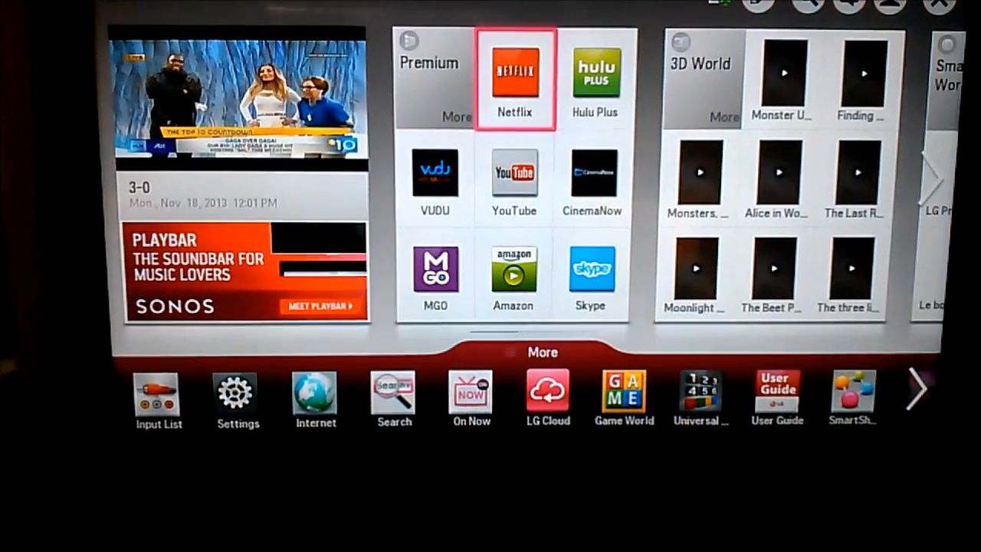
click(515, 73)
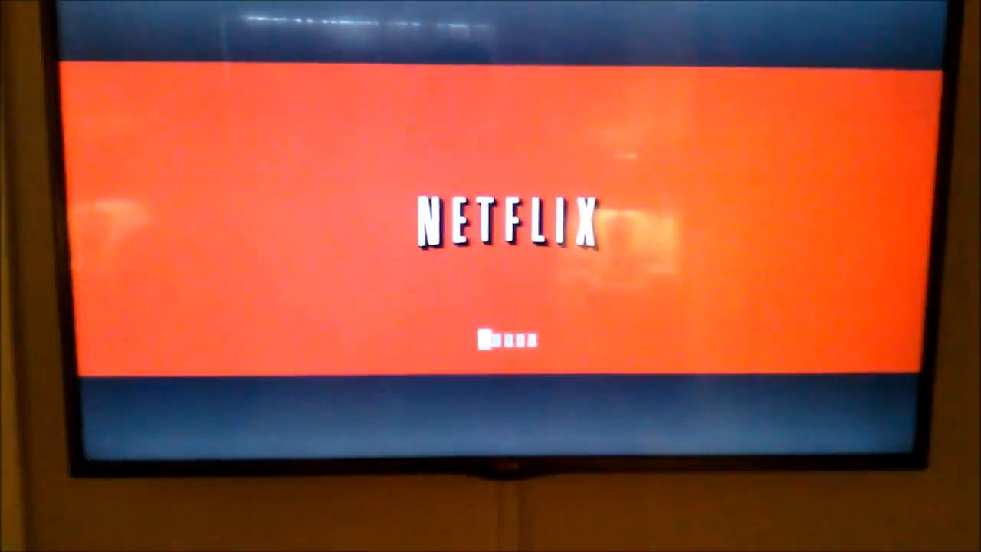